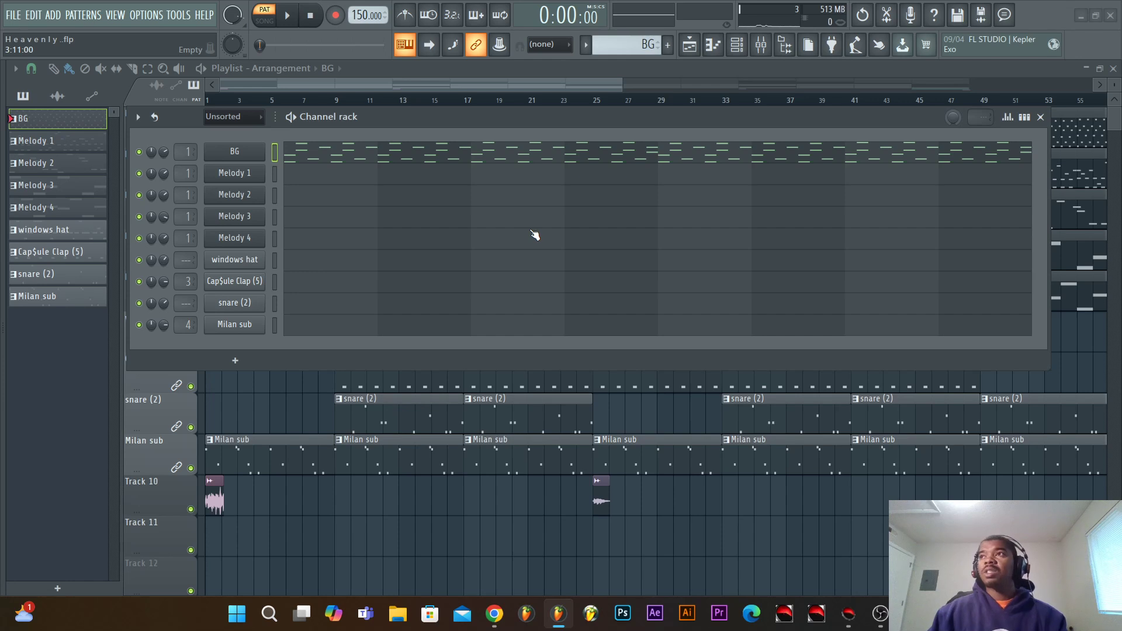
pyautogui.moveTo(868, 277)
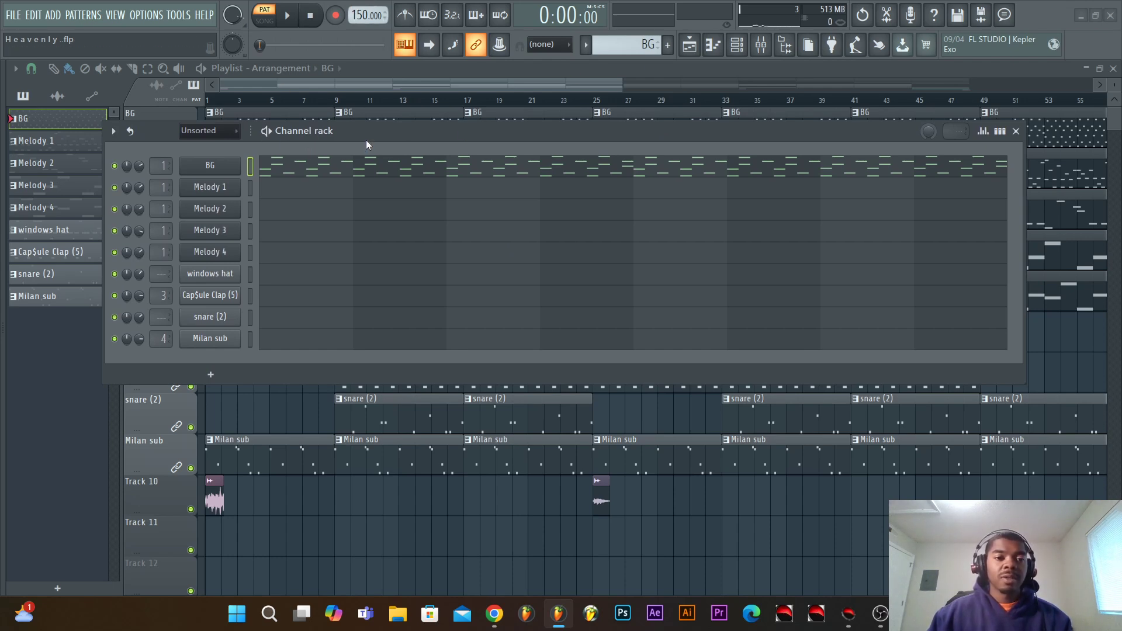
# Preview the Melody 1 pattern in pattern mode, then step on through to Melody 3.
pyautogui.click(287, 14)
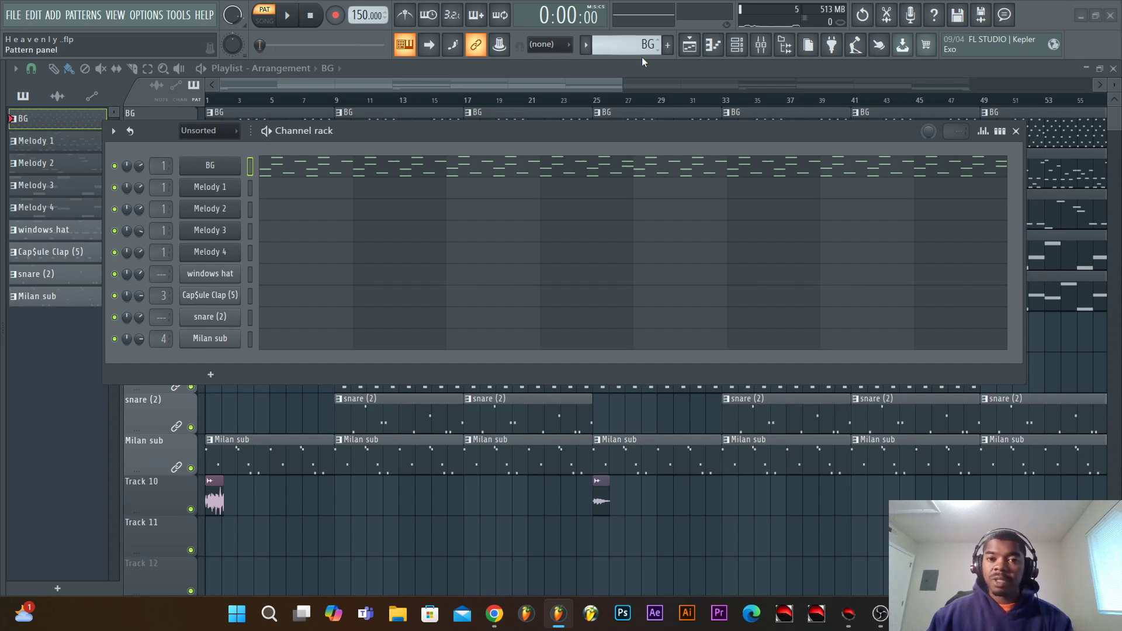
pyautogui.click(34, 140)
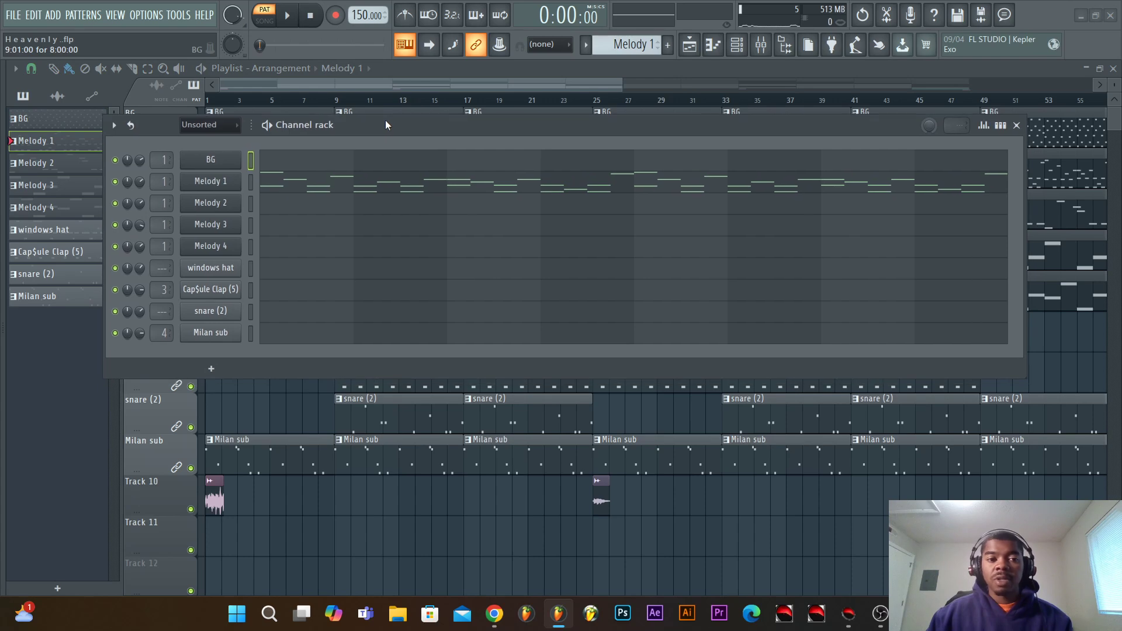
pyautogui.click(286, 14)
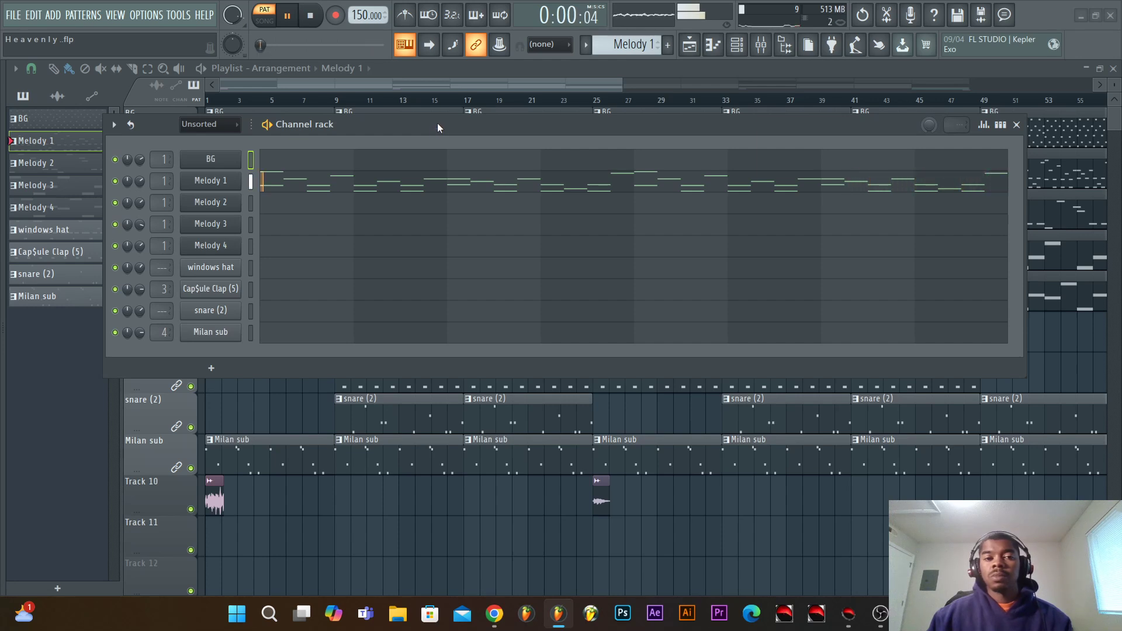
pyautogui.click(310, 14)
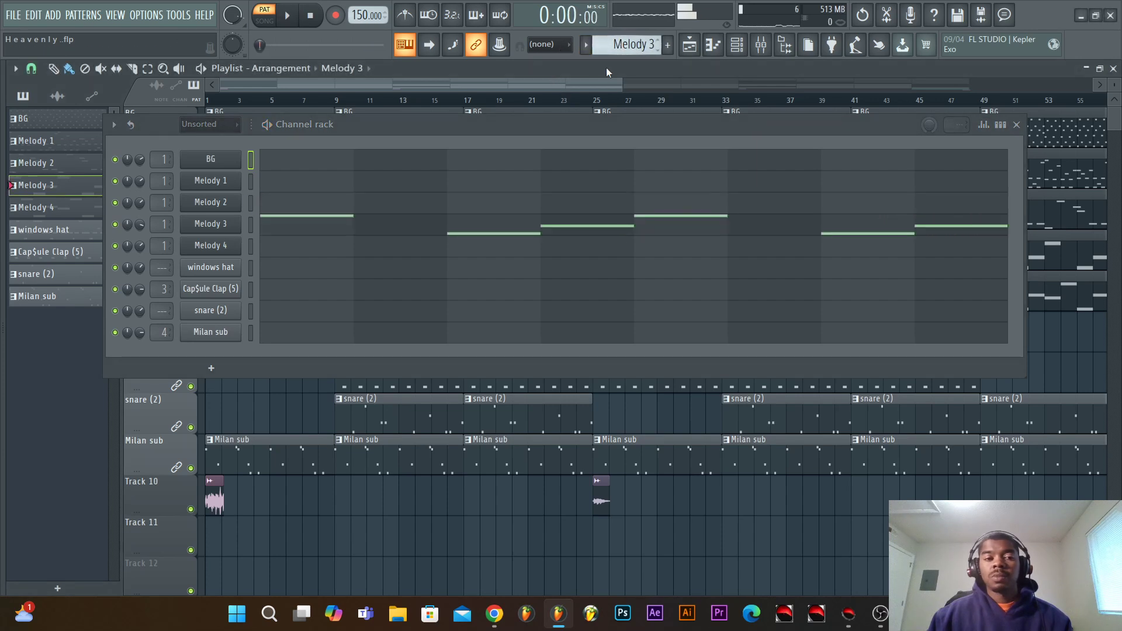
# Play Melody 3 and Melody 4, then bring up the windows hat pattern.
pyautogui.click(287, 14)
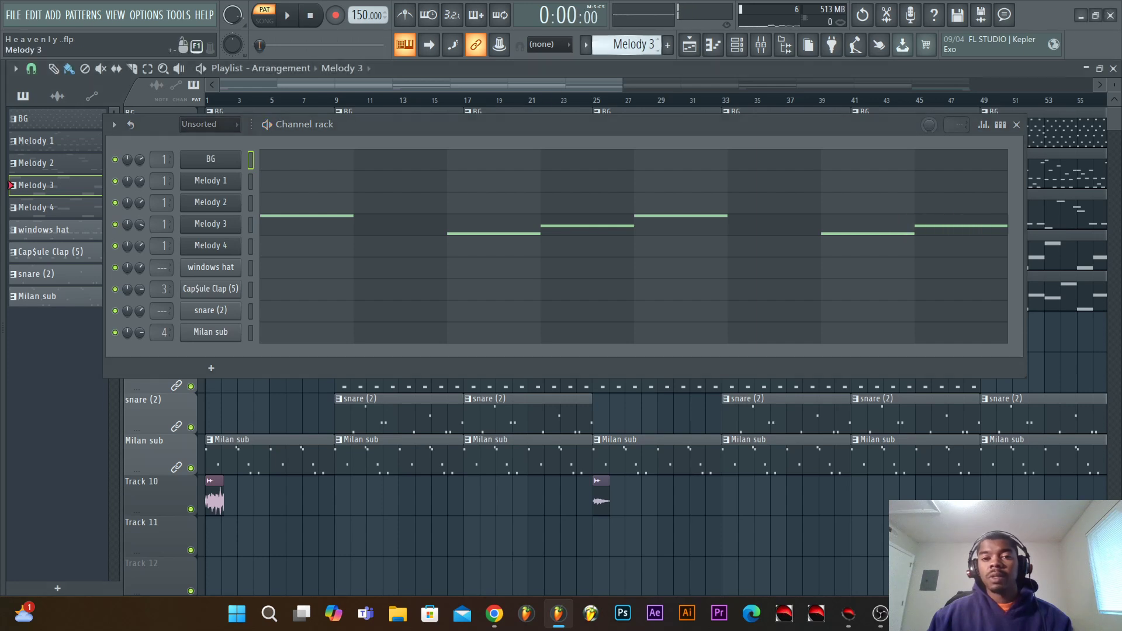
pyautogui.click(288, 14)
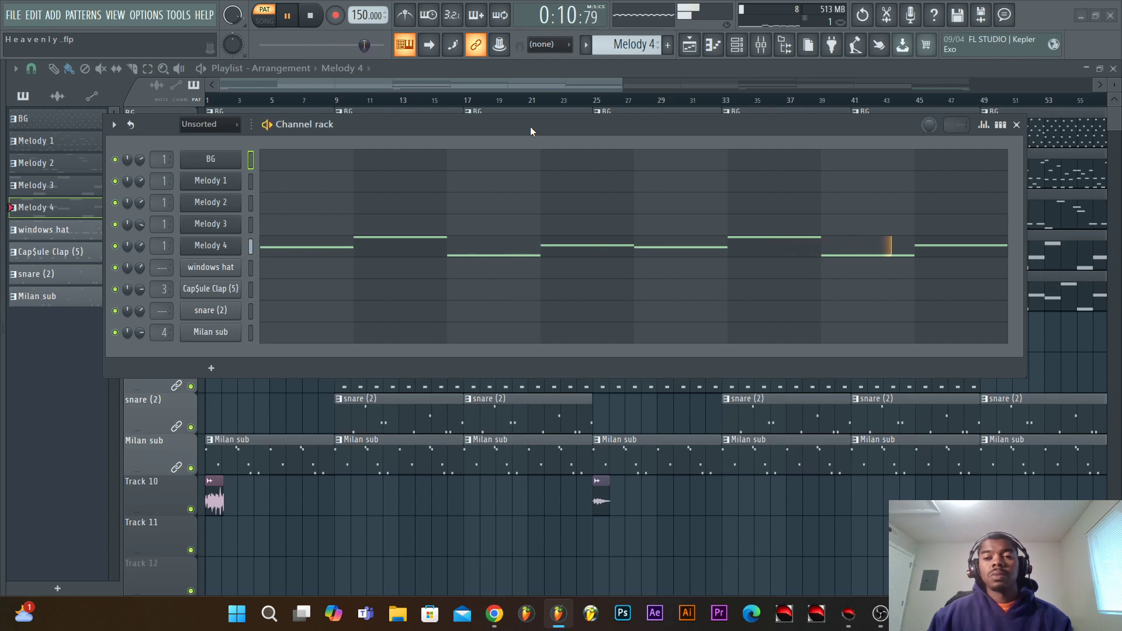
pyautogui.click(310, 14)
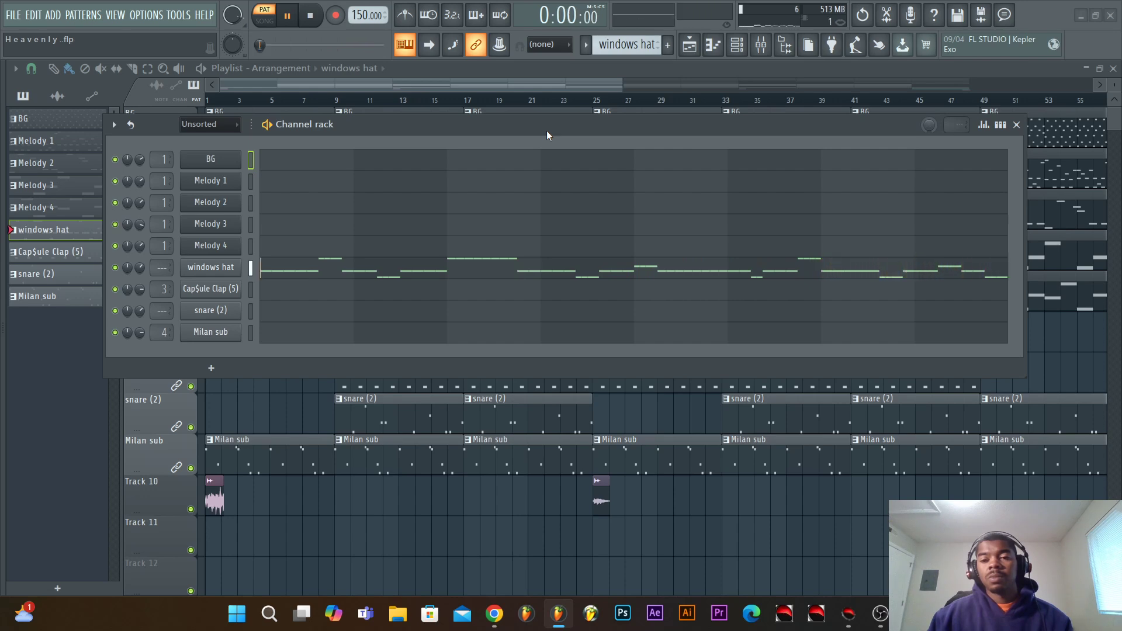
# Audition the Cap$ule Clap (5), snare (2) and Milan sub patterns, stopping on Milan sub.
pyautogui.click(210, 288)
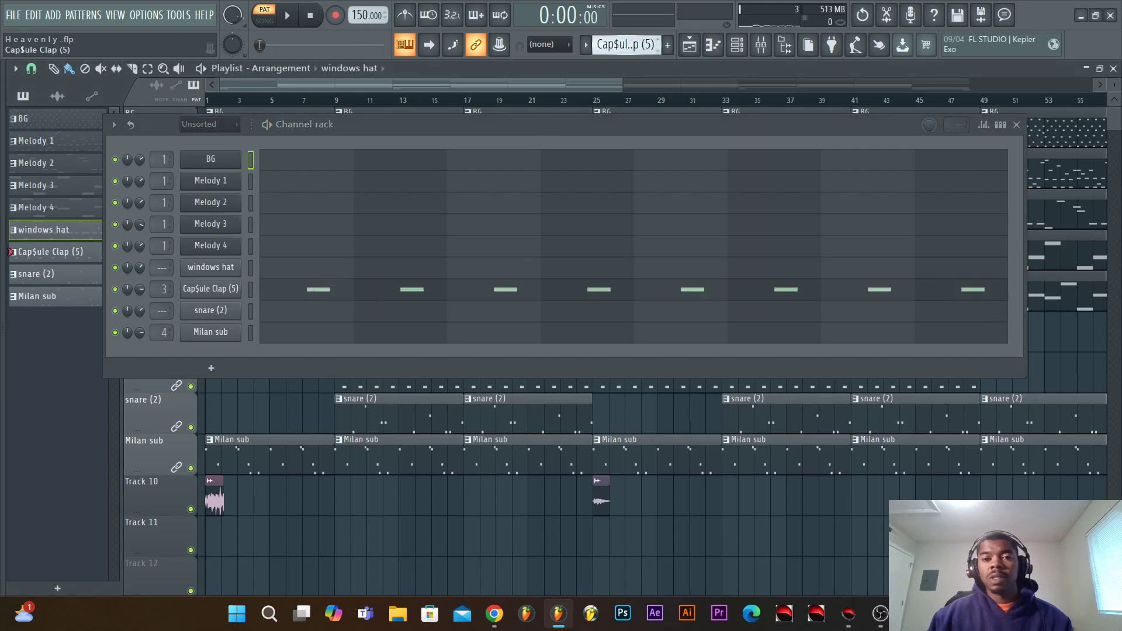
pyautogui.click(286, 14)
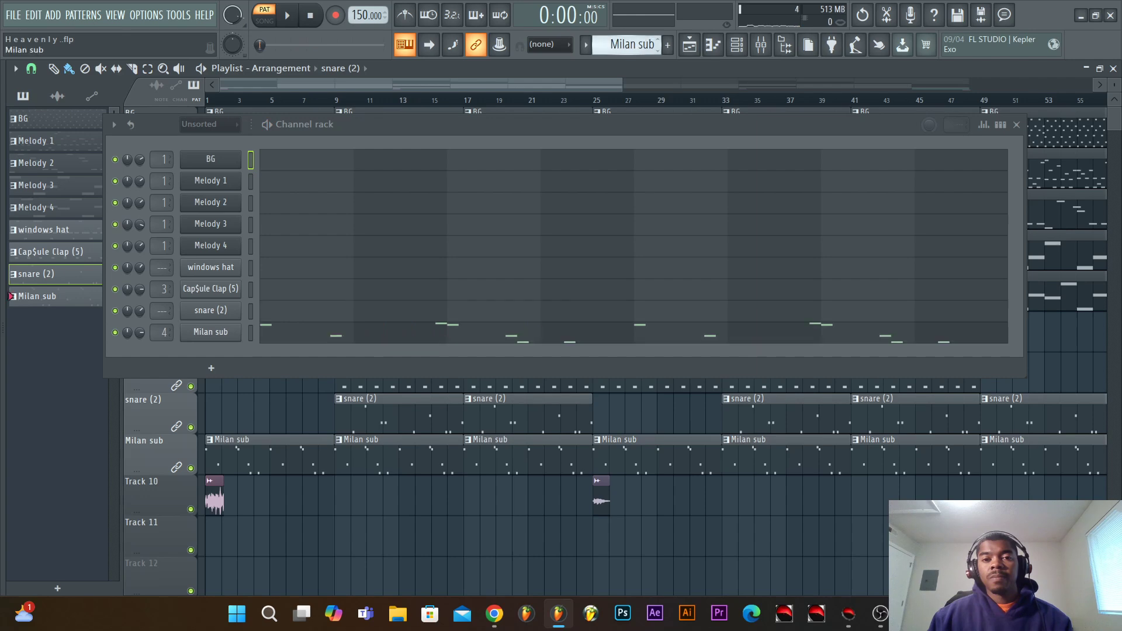
pyautogui.click(287, 14)
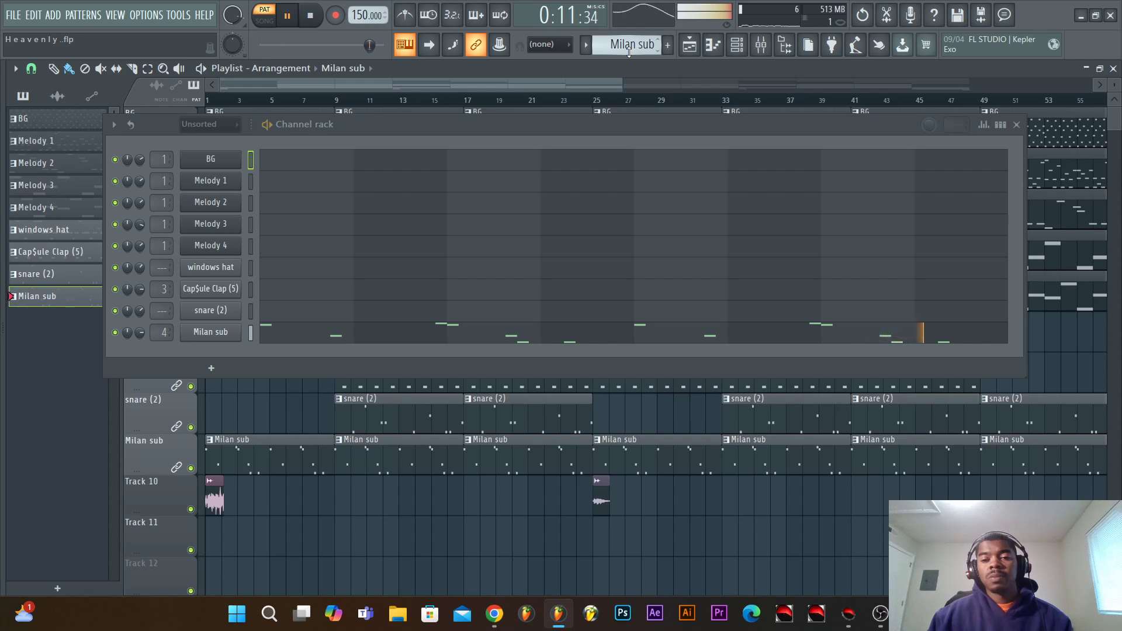
pyautogui.click(310, 14)
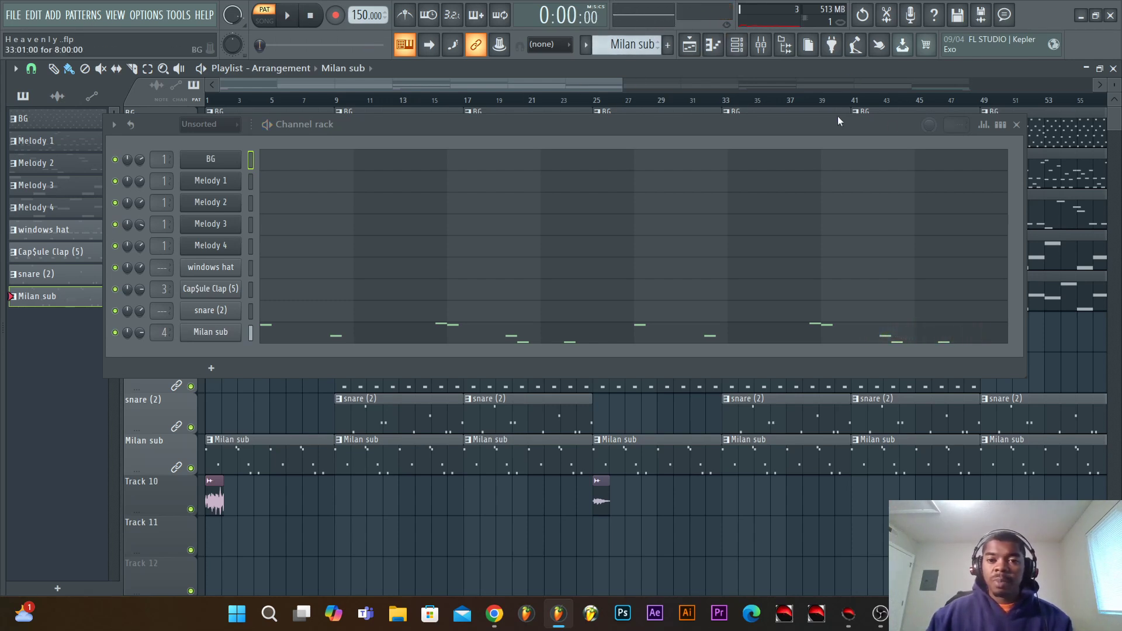
# Hide the channel rack and play the full playlist arrangement in Song mode, then stop.
pyautogui.click(264, 13)
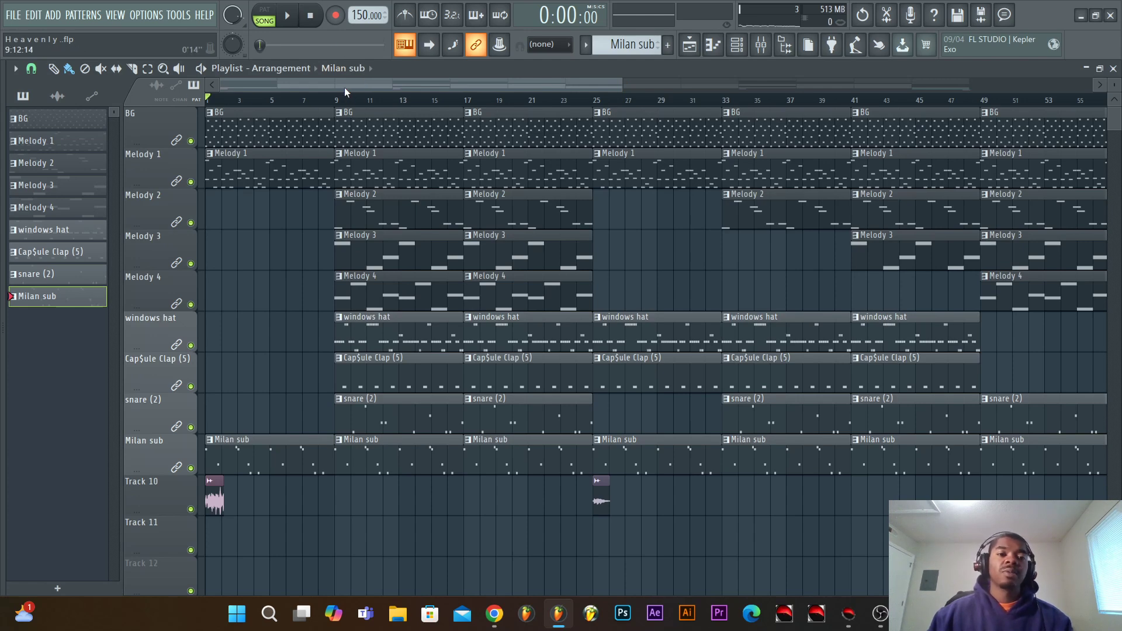
pyautogui.click(286, 14)
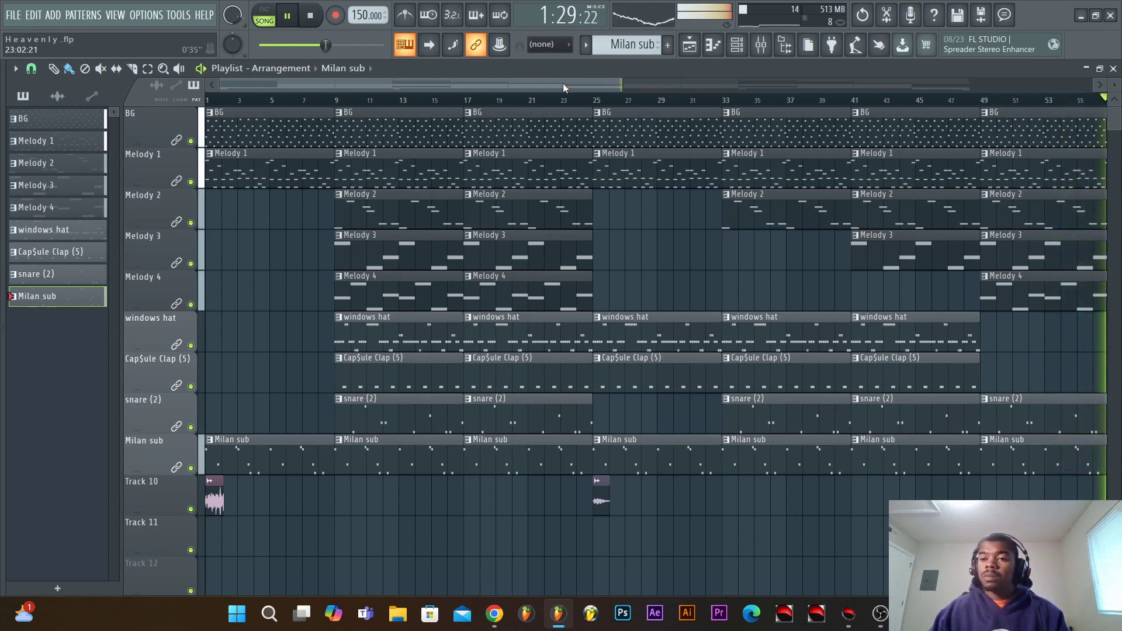
pyautogui.click(310, 14)
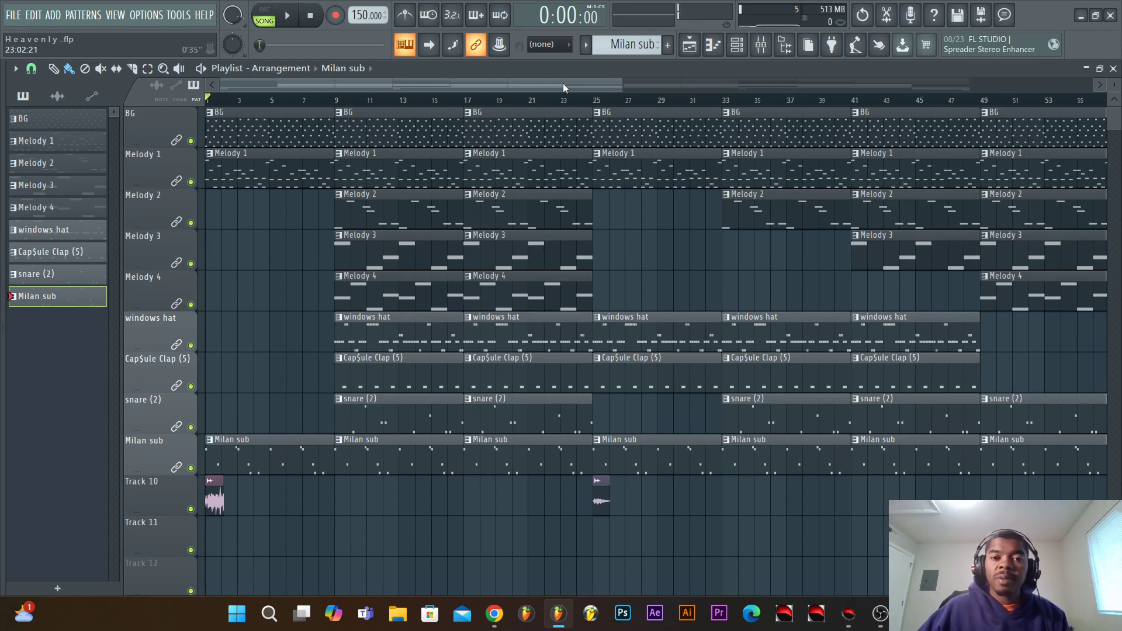
pyautogui.moveTo(630, 95)
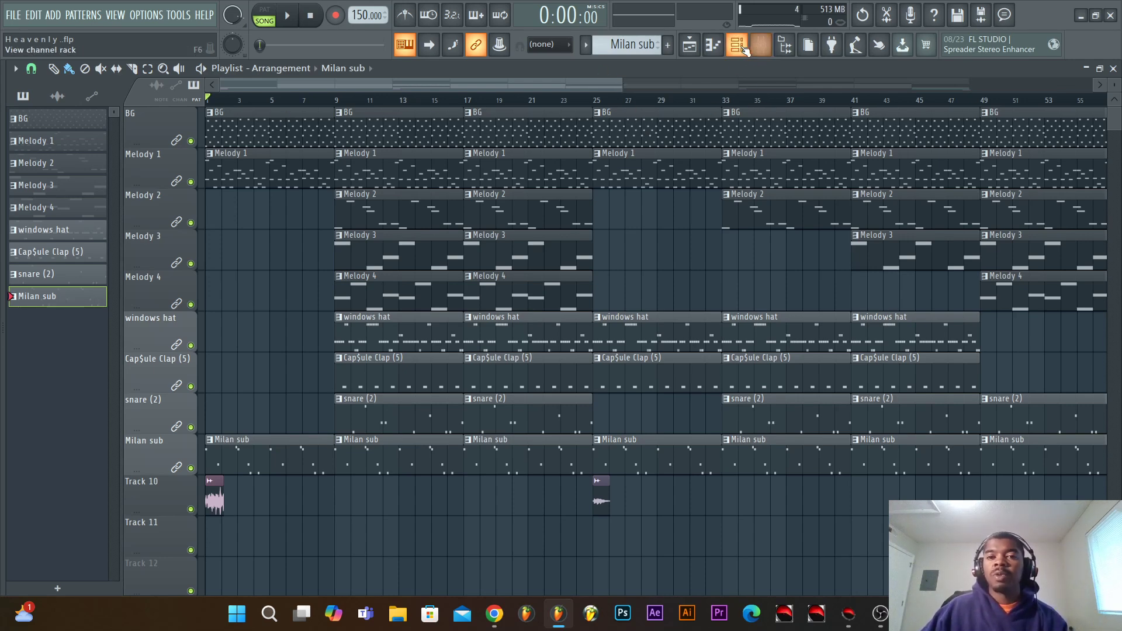
# Reopen the channel rack (F6) showing the BG pattern's notes.
pyautogui.click(737, 45)
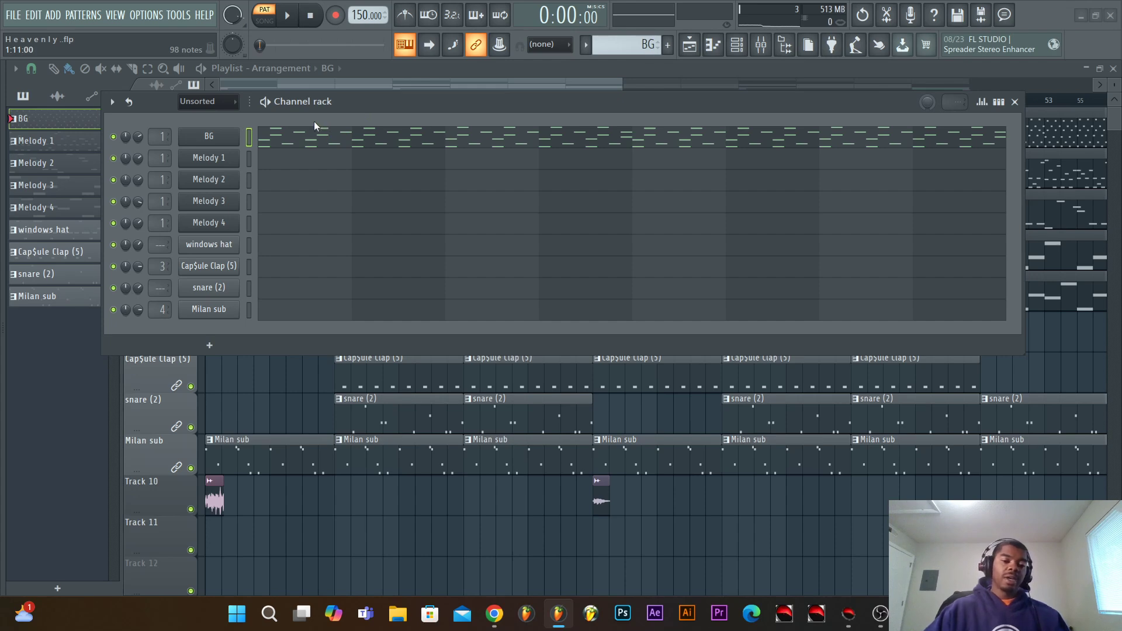
pyautogui.moveTo(341, 108)
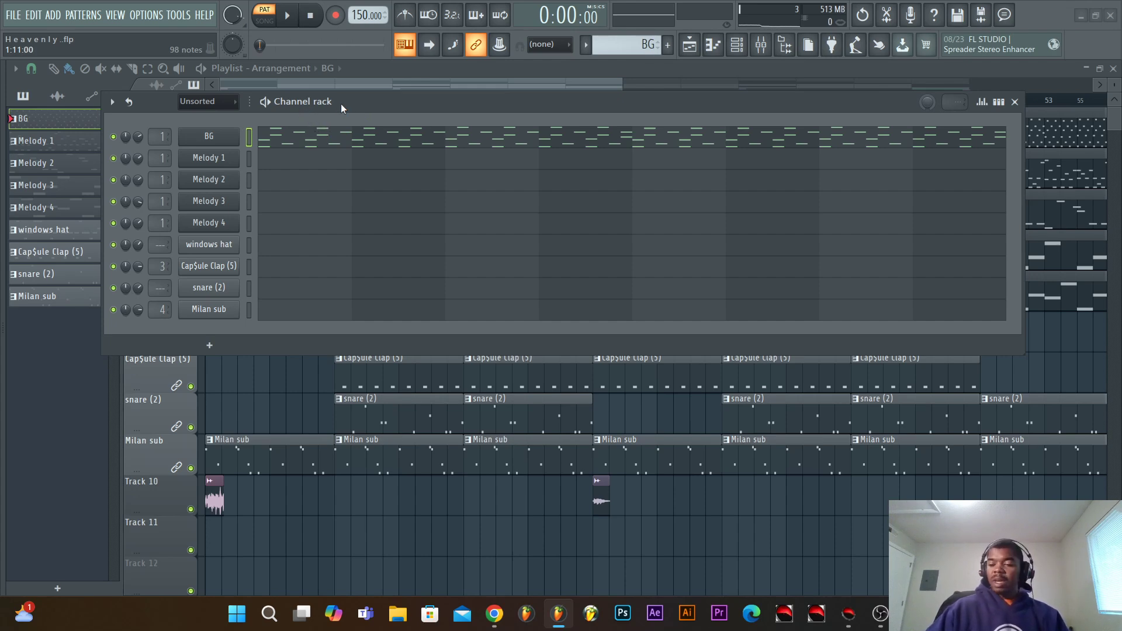
pyautogui.moveTo(324, 141)
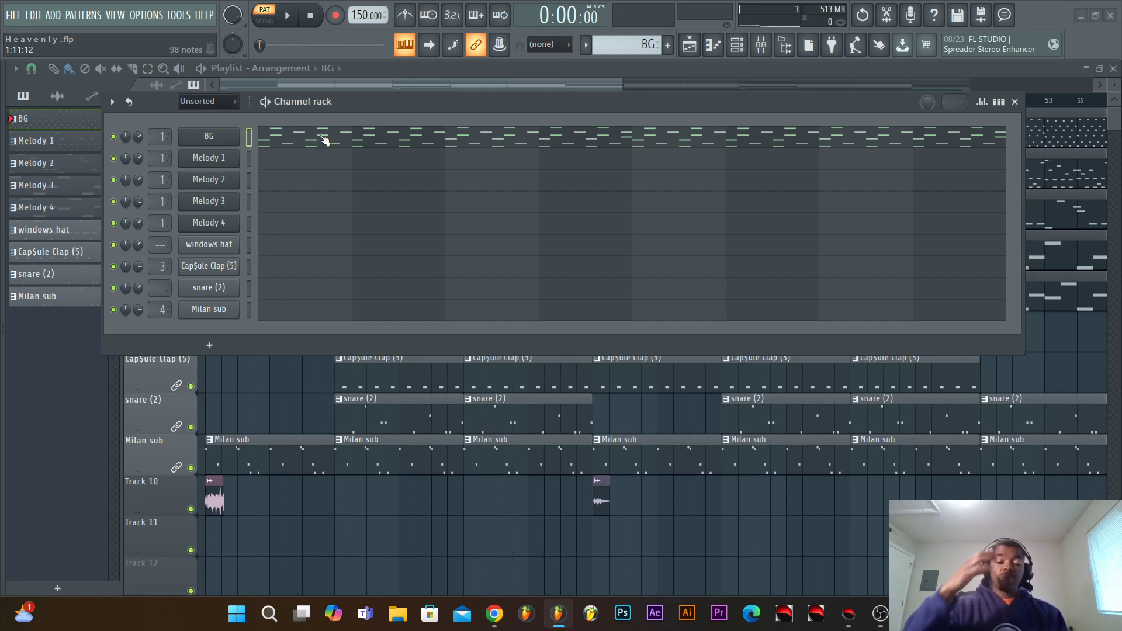
pyautogui.moveTo(351, 109)
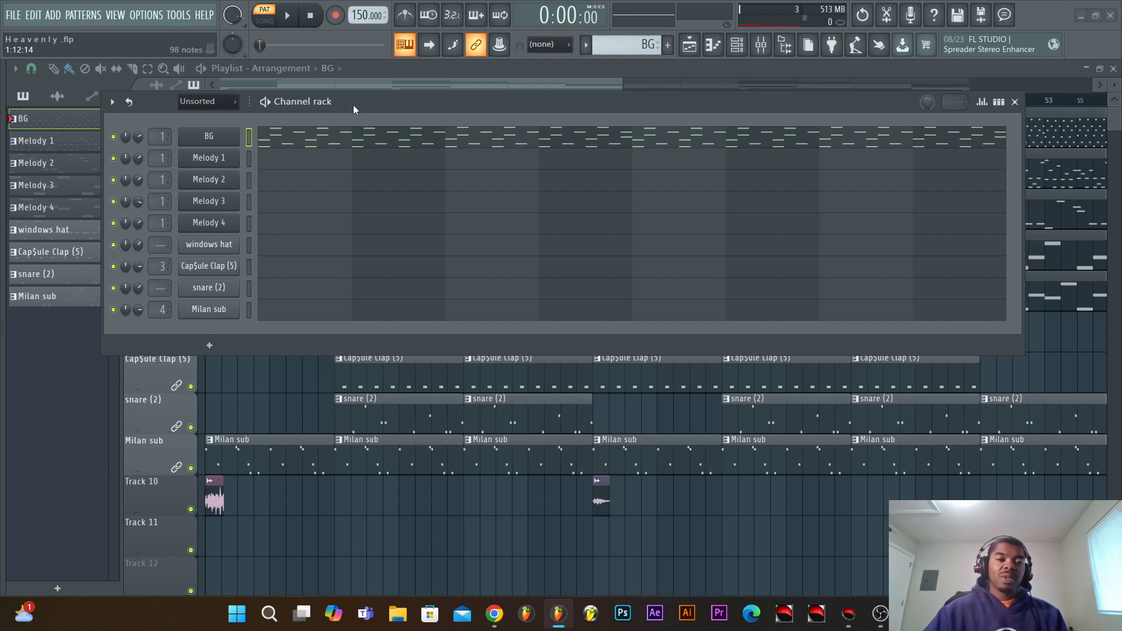